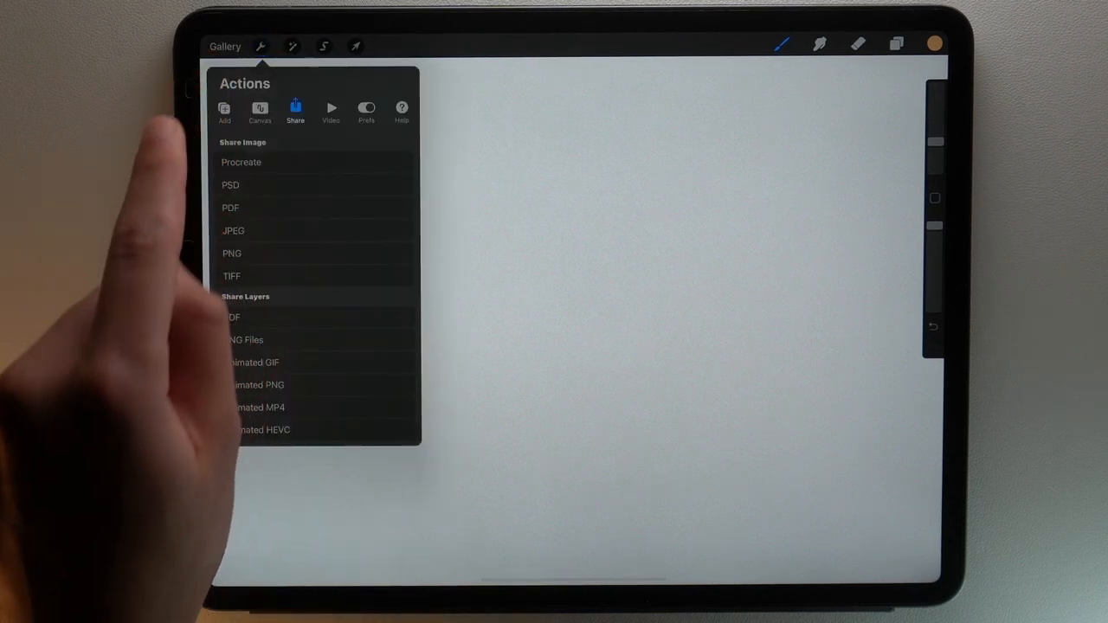
Add a text layer reading Hello in orange near the canvas centre.
left_click(225, 110)
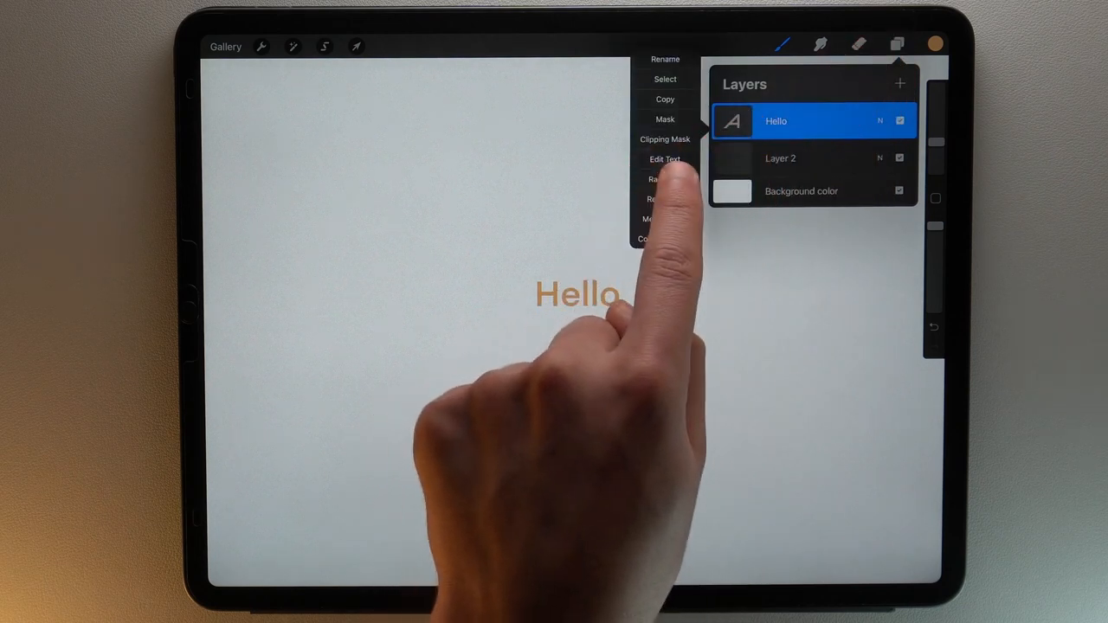
Reopen the Hello text for editing and adjust its size to about 69pt semibold.
left_click(664, 159)
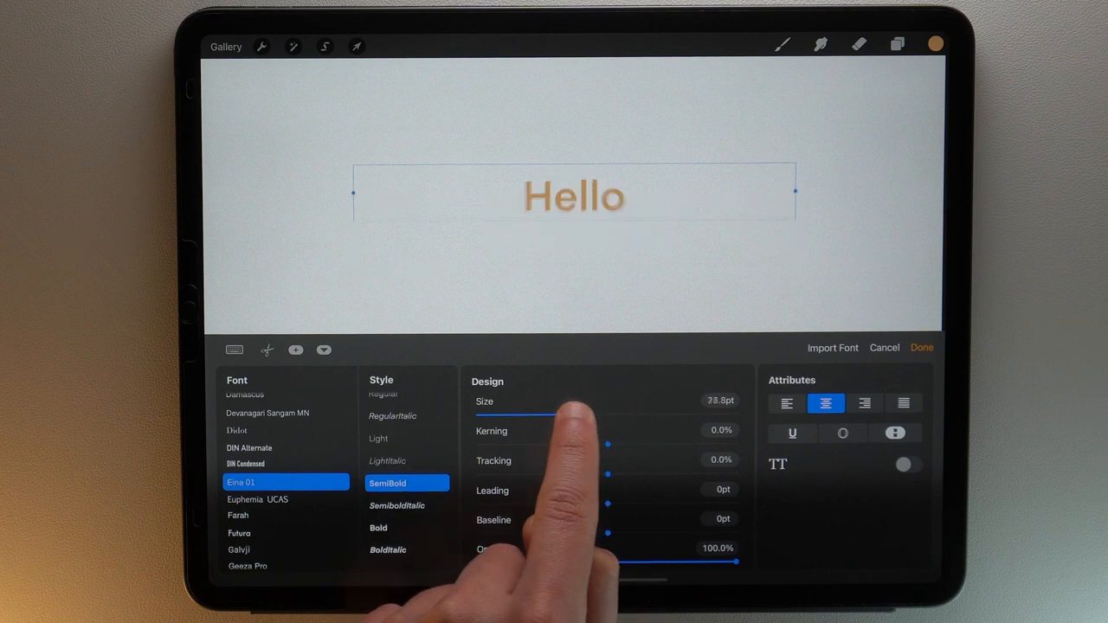
left_click_drag(510, 415, 592, 415)
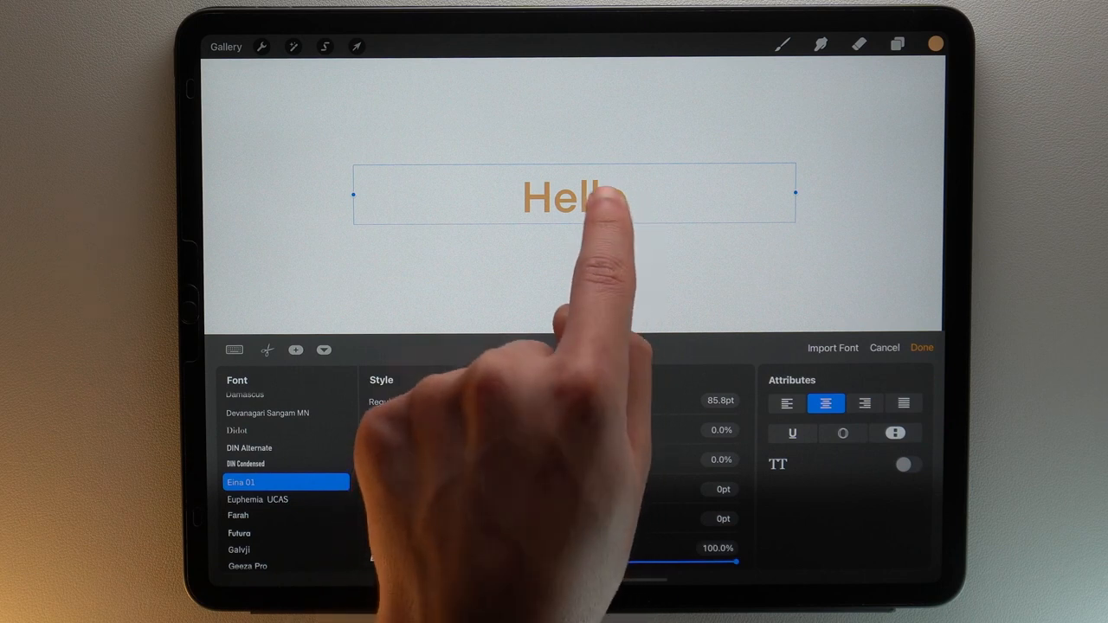
left_click(606, 199)
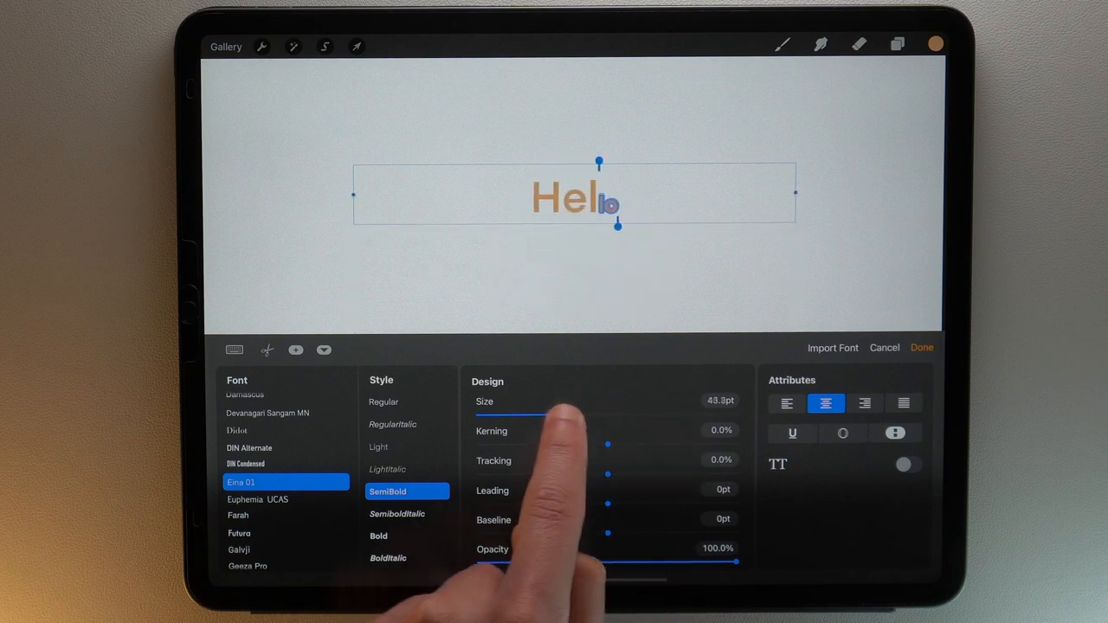
left_click_drag(520, 416, 563, 415)
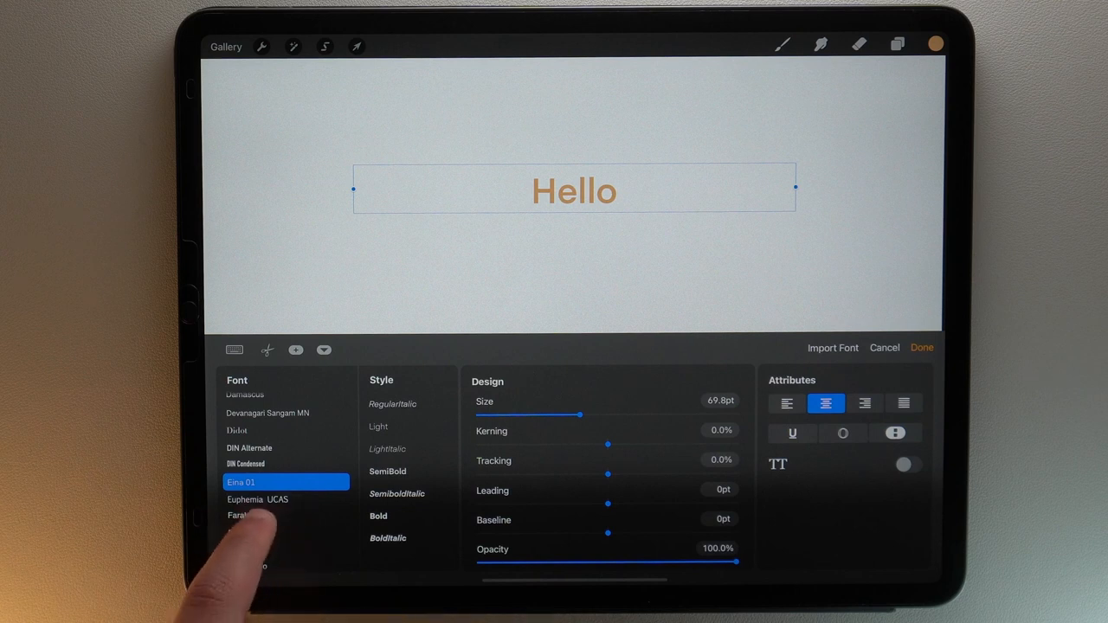
Try the Hello text in Rockwell Bold Italic from the font list.
scroll("down", 3)
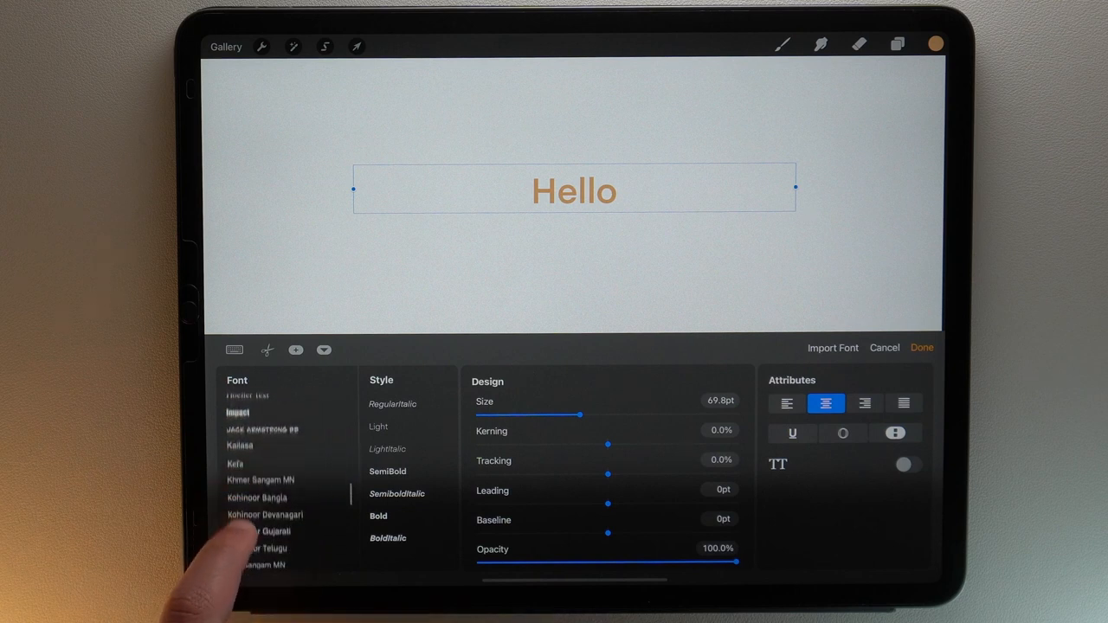
scroll("down", 3)
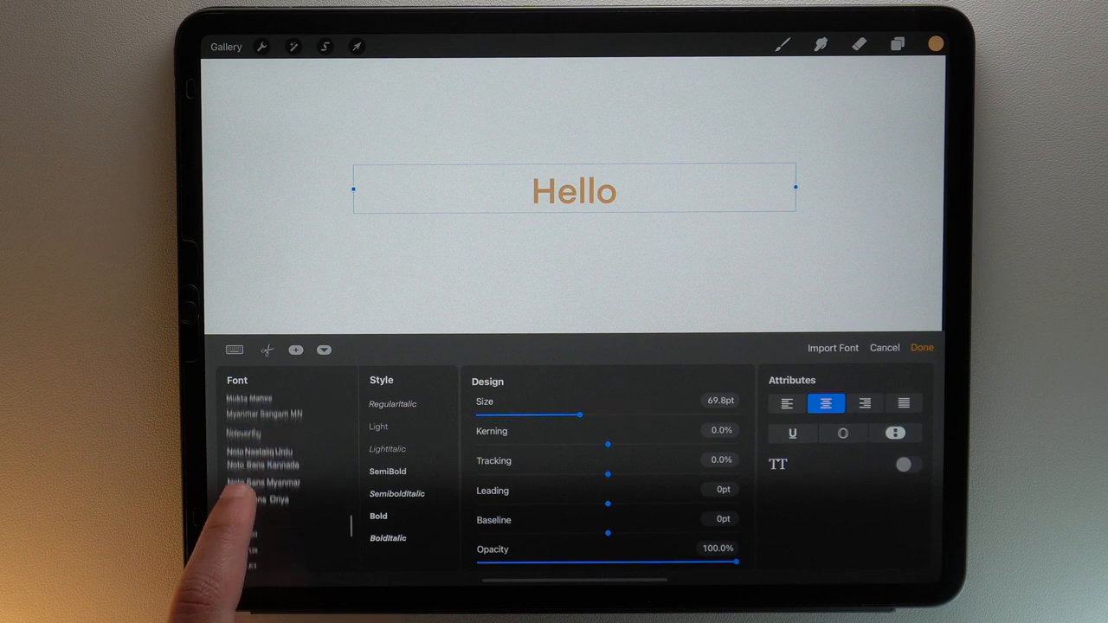
scroll("down", 3)
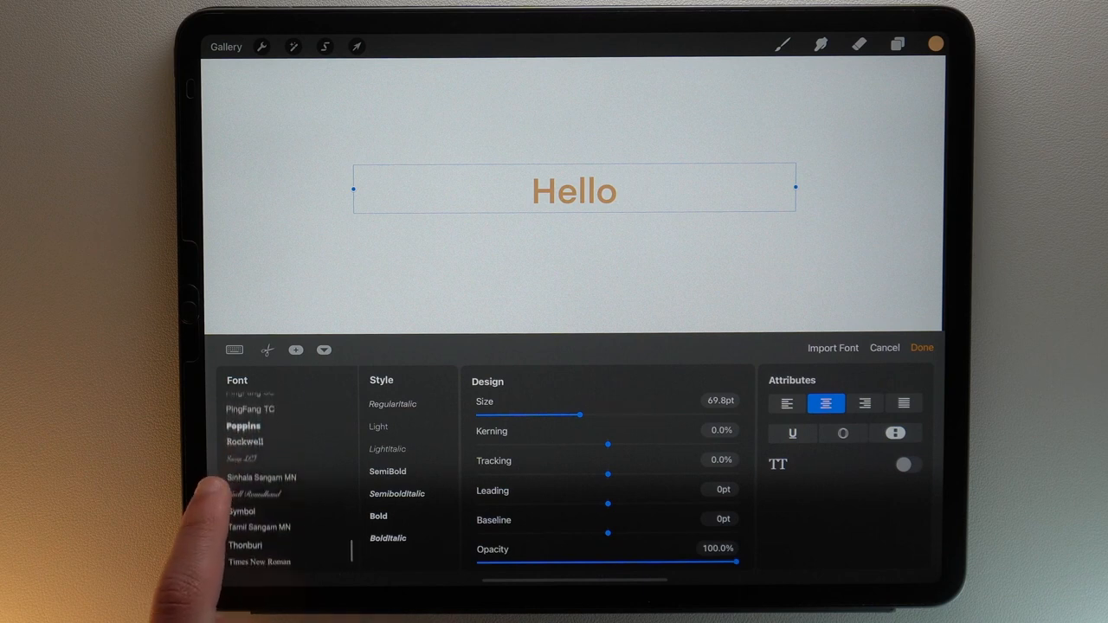
left_click(246, 481)
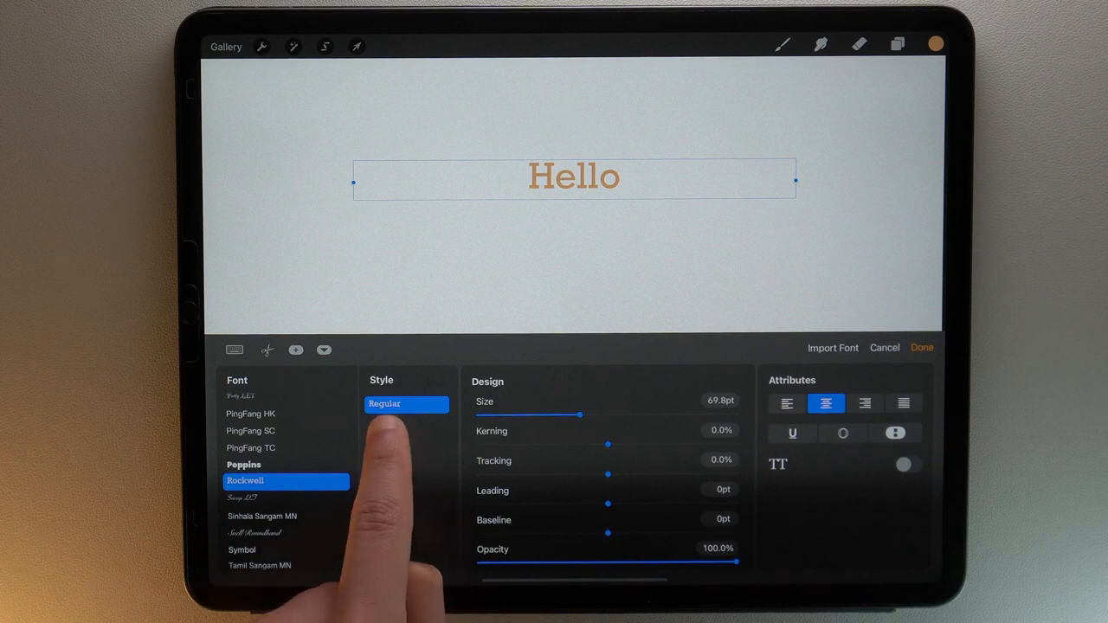
left_click(405, 470)
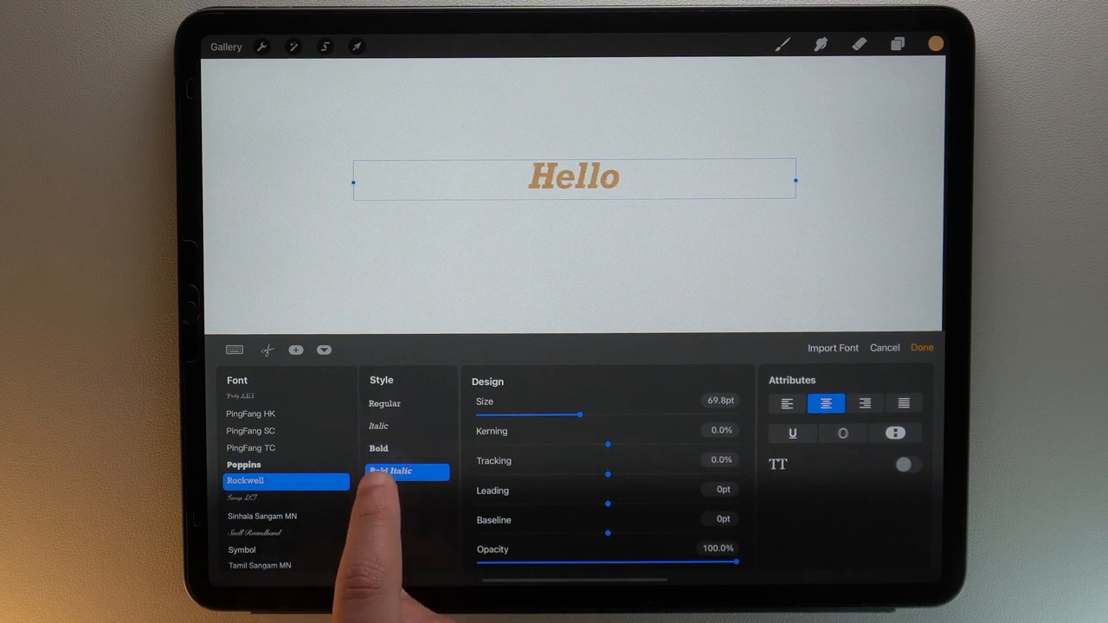
left_click(407, 471)
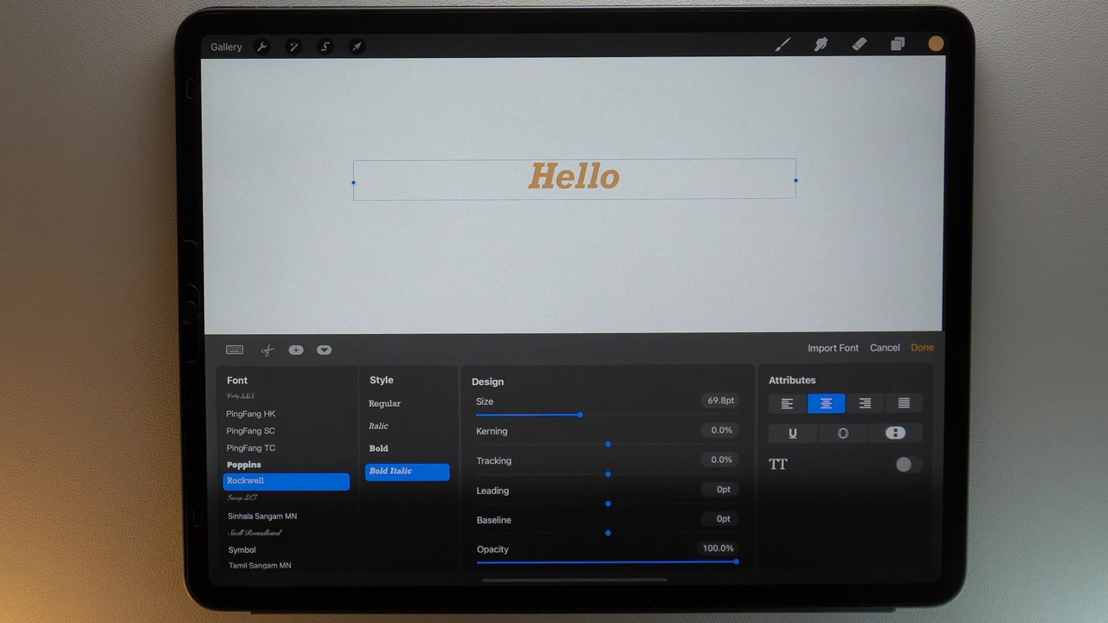
Set the Hello text in Poppins Medium.
left_click(244, 463)
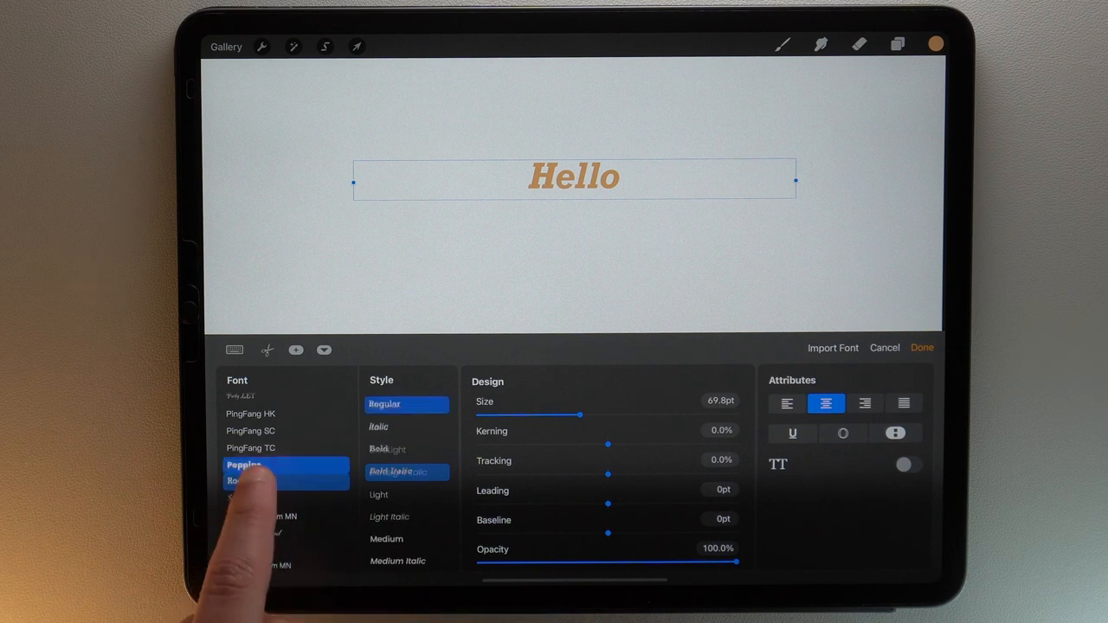
left_click(405, 450)
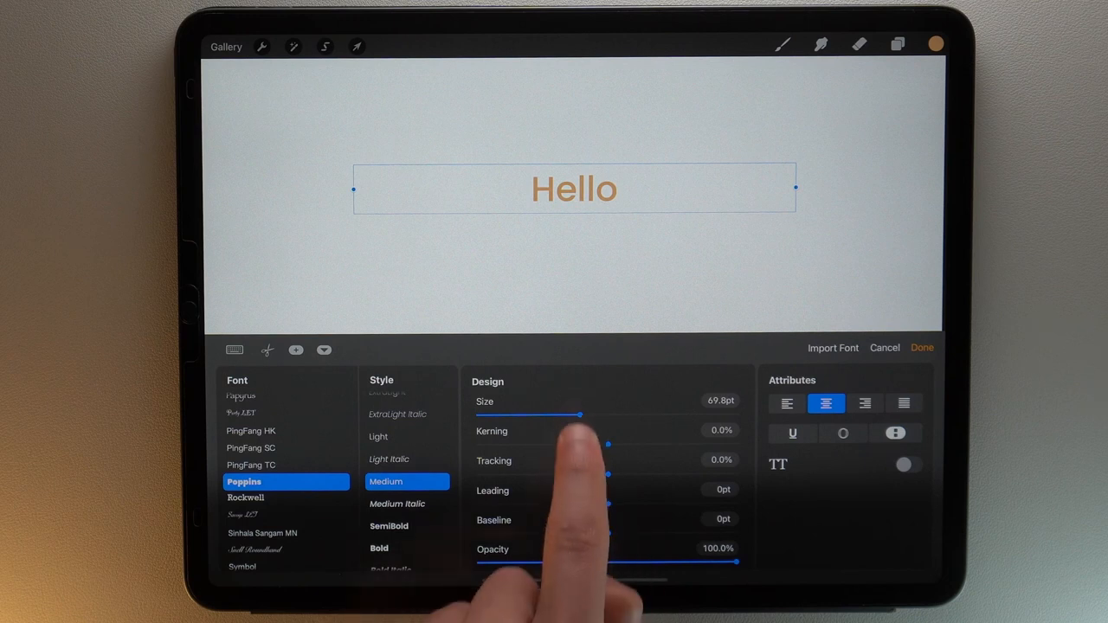
Experiment with the text size slider and settle it around 129pt.
left_click_drag(580, 415, 699, 415)
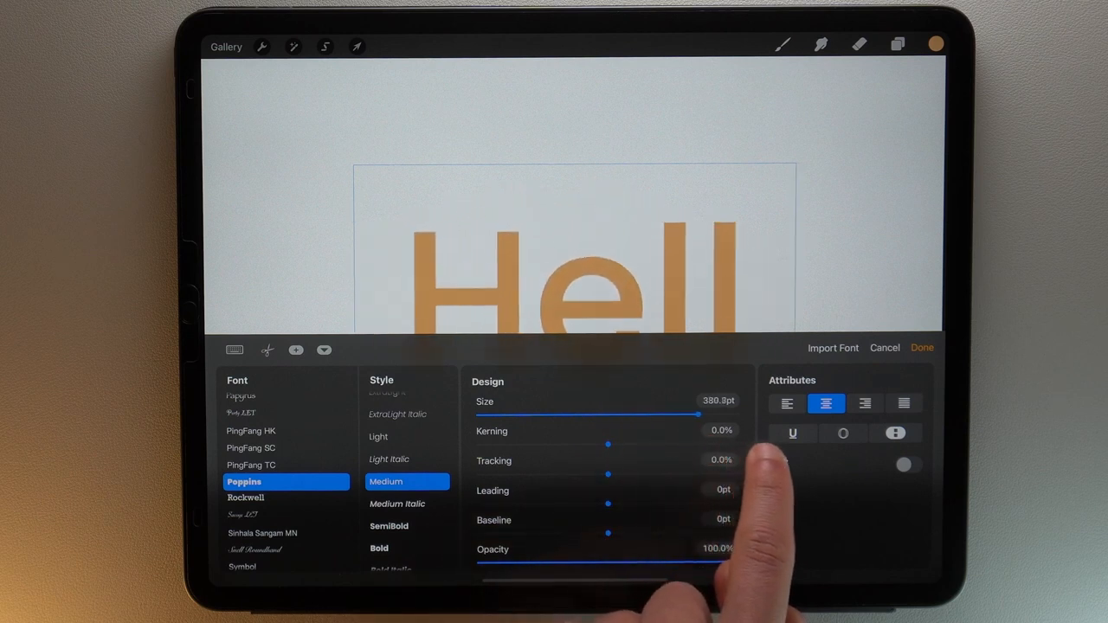
left_click_drag(699, 415, 613, 415)
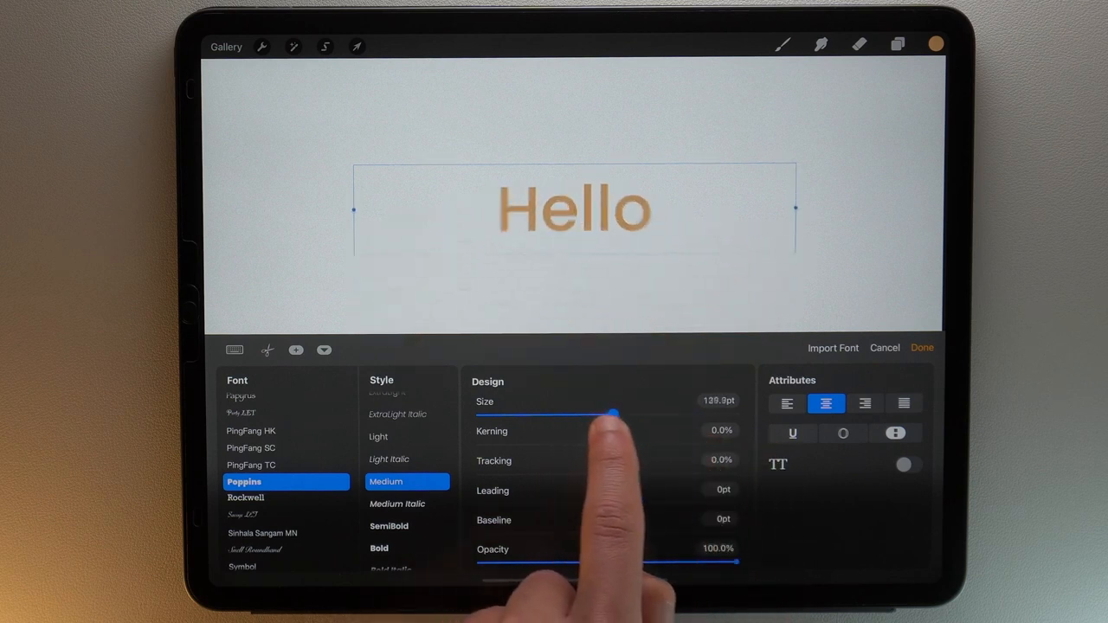
left_click_drag(613, 414, 656, 413)
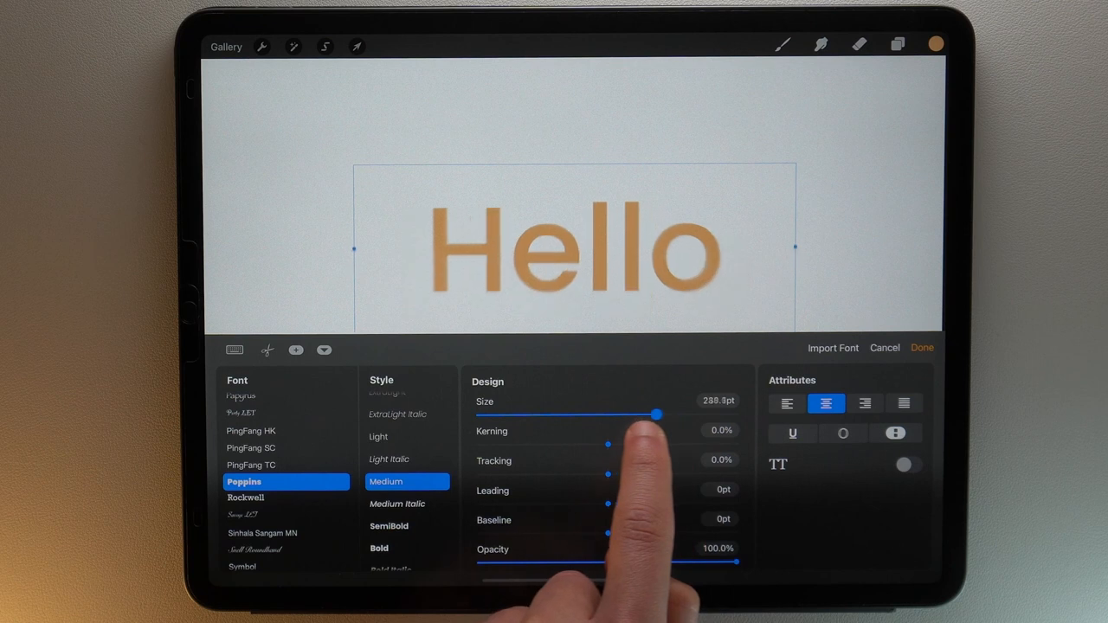
left_click_drag(657, 416, 616, 415)
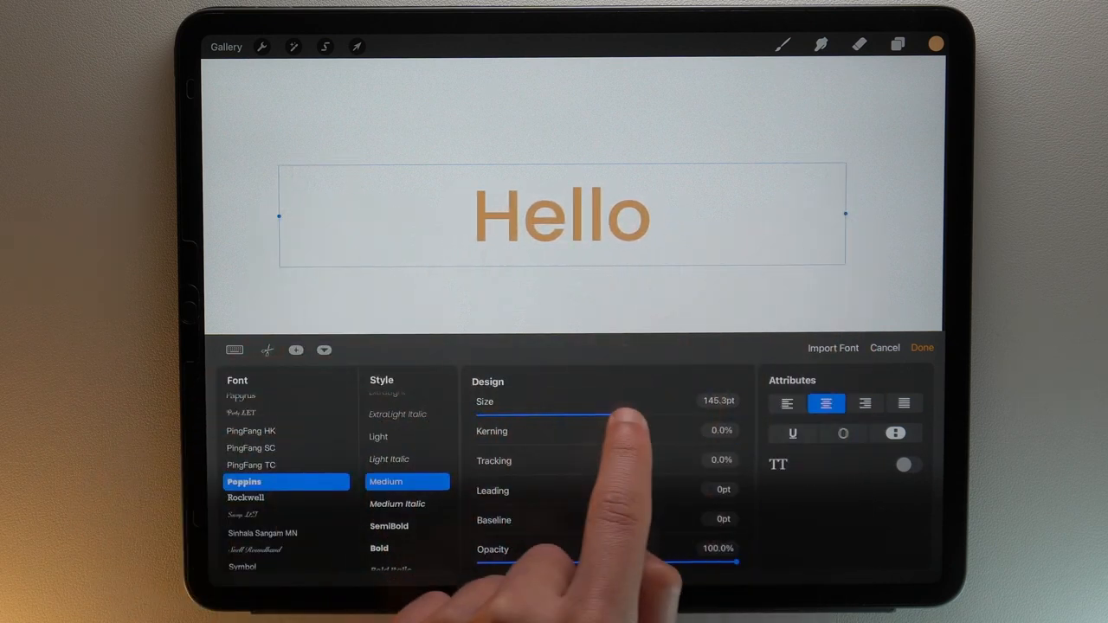
left_click_drag(606, 417, 632, 417)
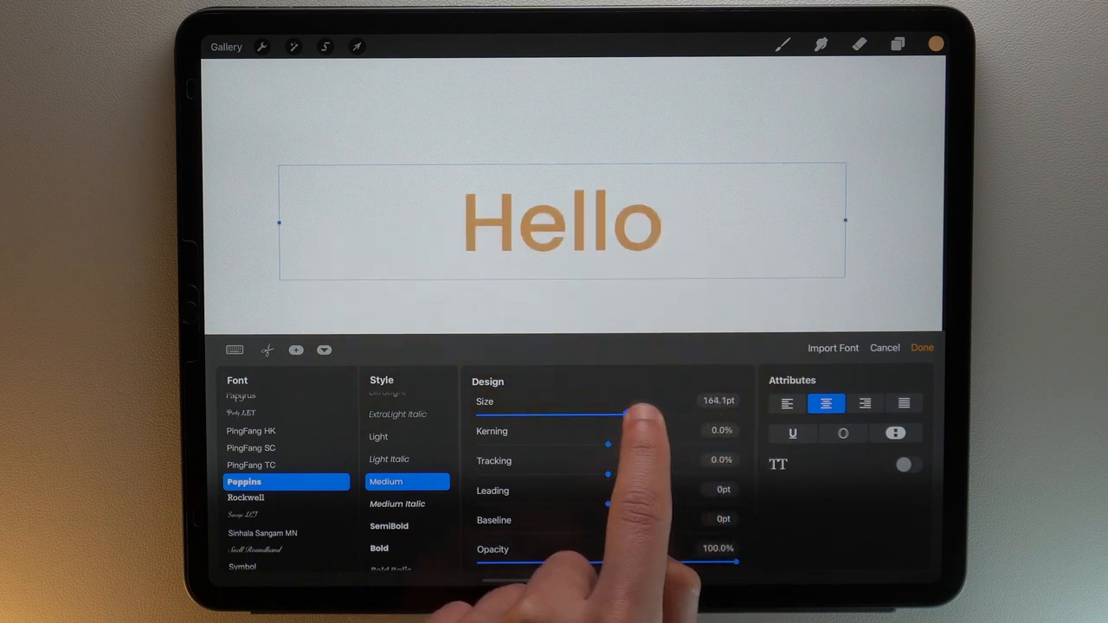
left_click_drag(606, 416, 649, 415)
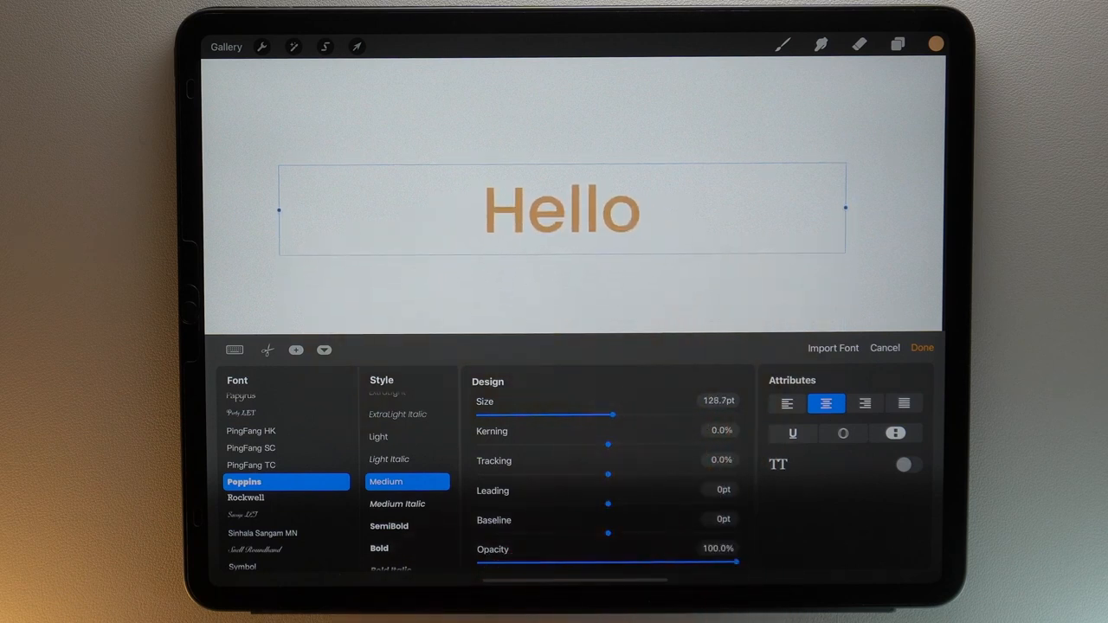
left_click_drag(606, 443, 658, 443)
type("Bonjour")
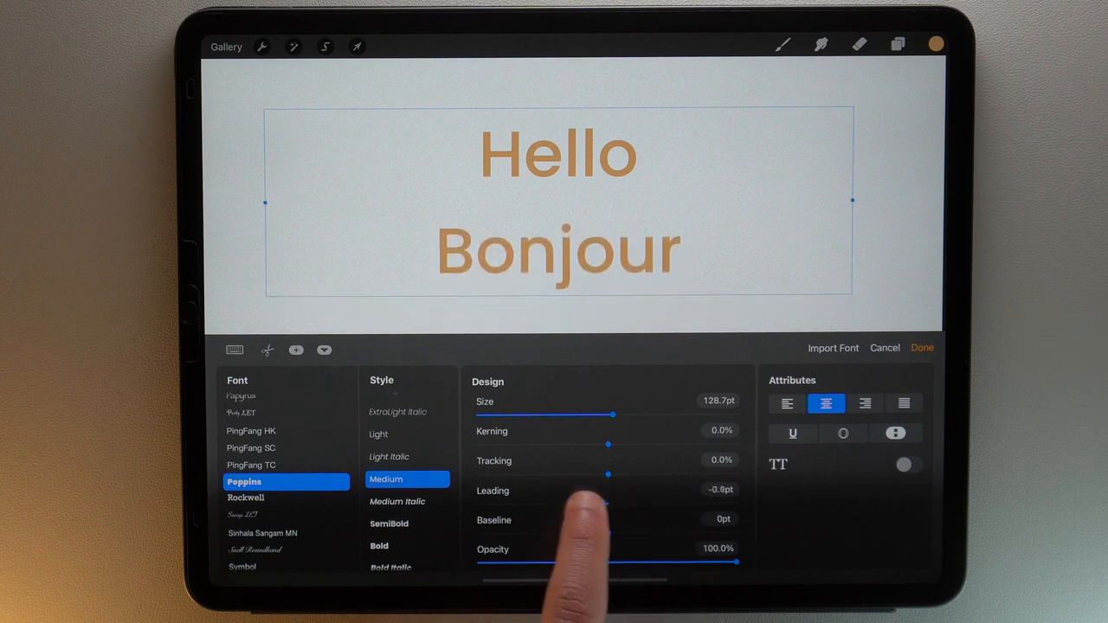
Tighten the Hello and Bonjour lines with leading -60.8pt and baseline 12.4pt.
left_click_drag(605, 506, 632, 506)
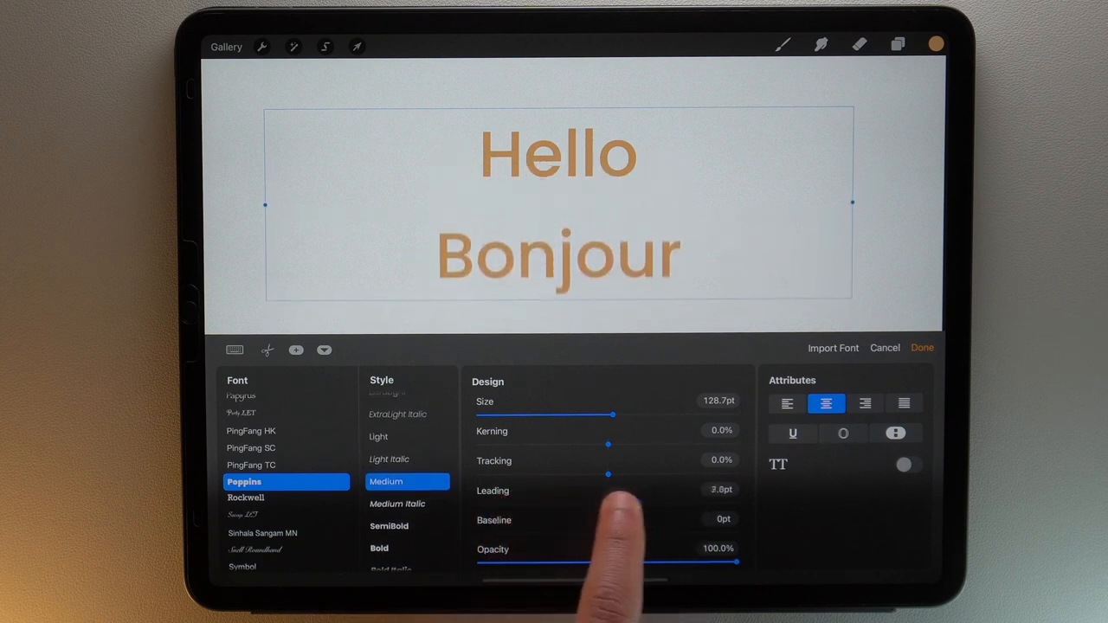
left_click_drag(605, 490, 676, 503)
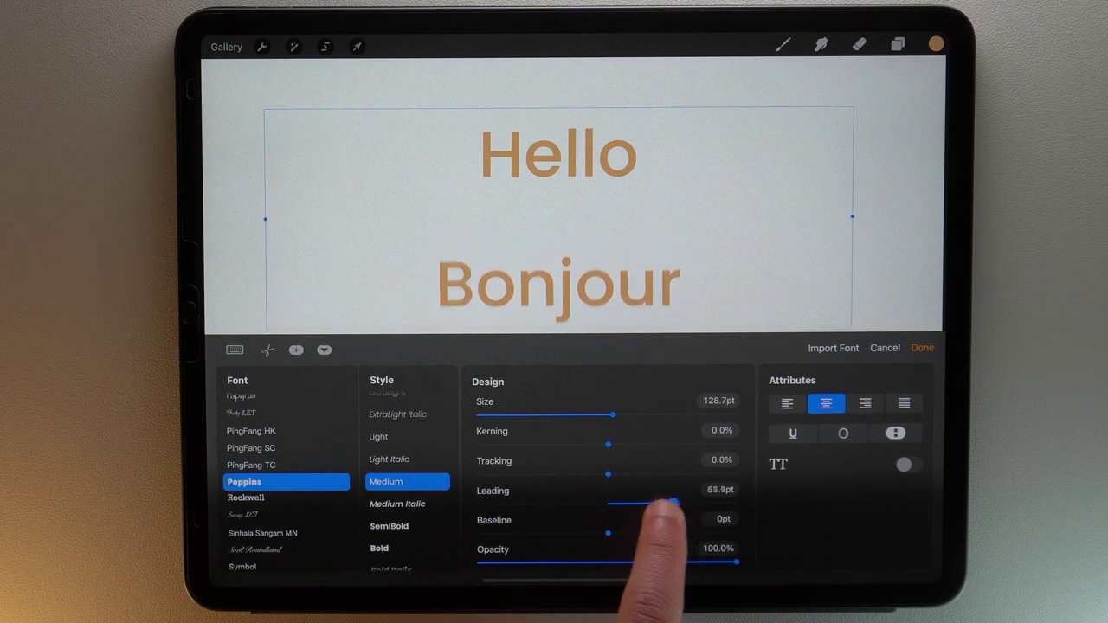
left_click_drag(675, 503, 540, 503)
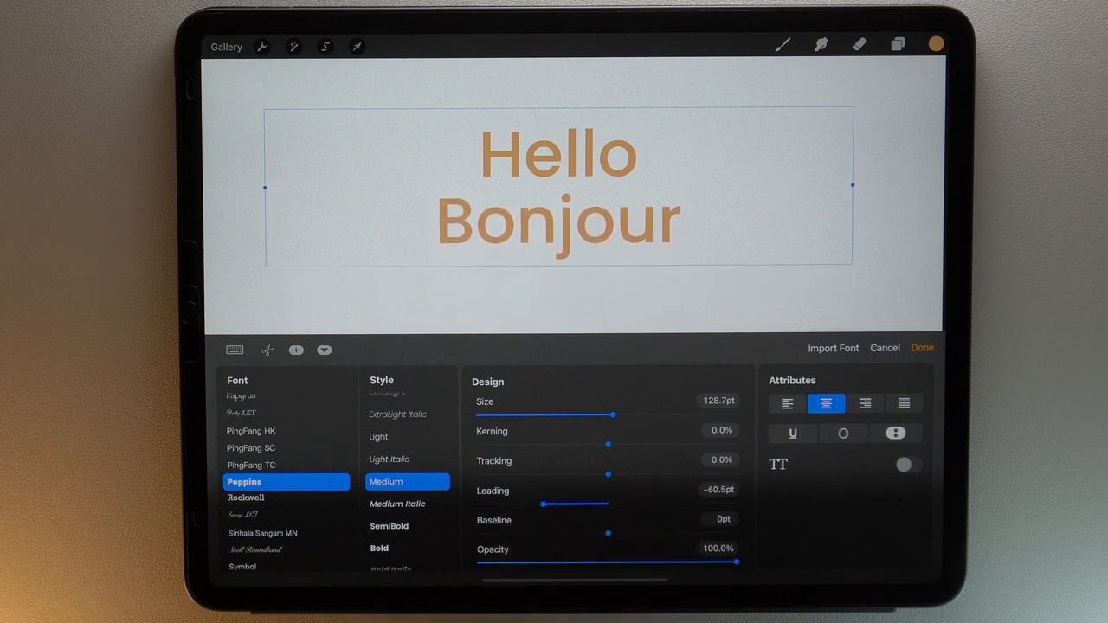
left_click_drag(608, 533, 700, 519)
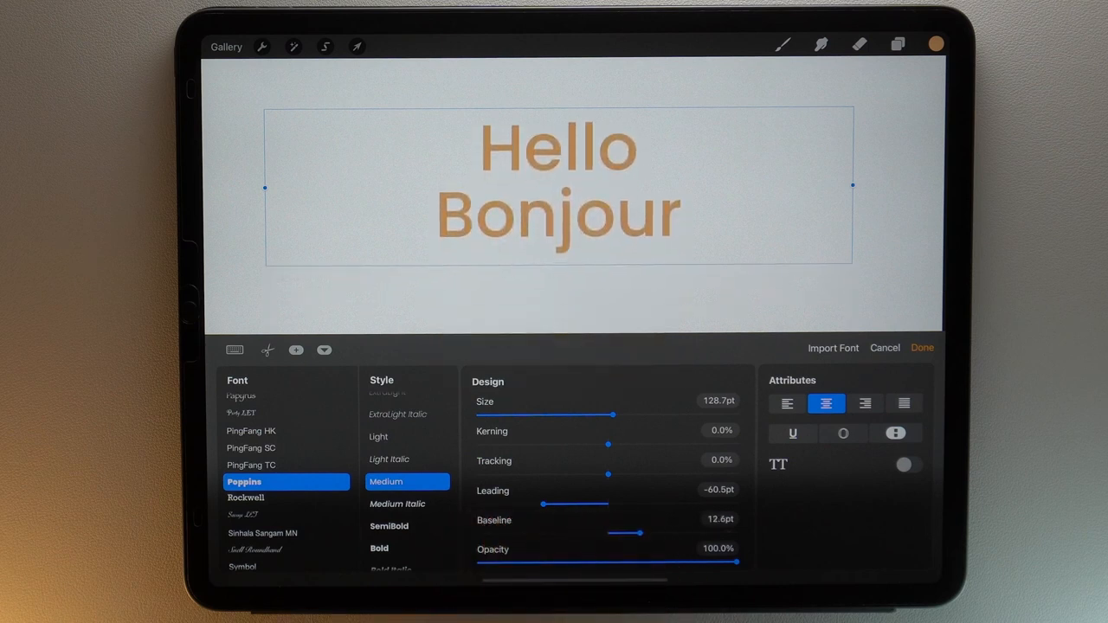
left_click_drag(735, 560, 666, 561)
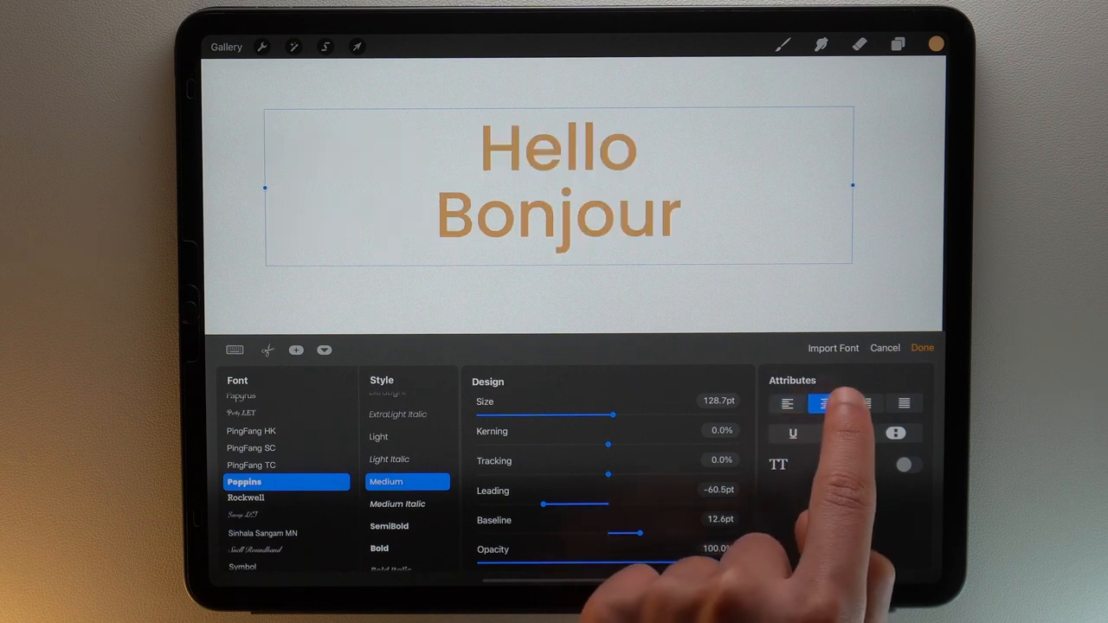
Try left and centre alignment, switch to all caps, then set the text to lowercase.
left_click(903, 403)
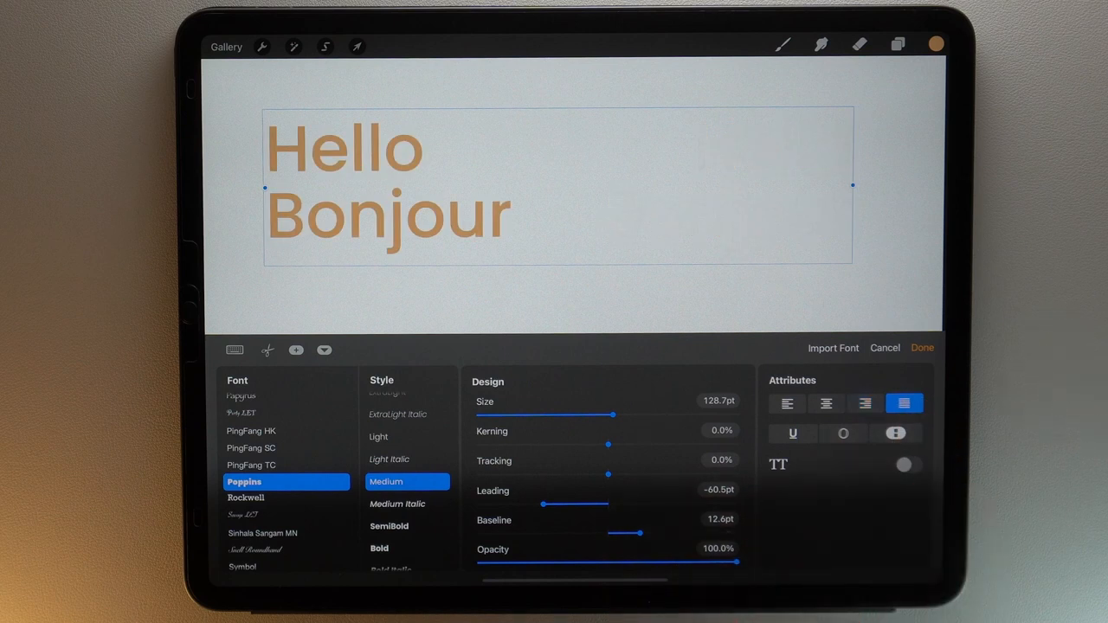
left_click(793, 433)
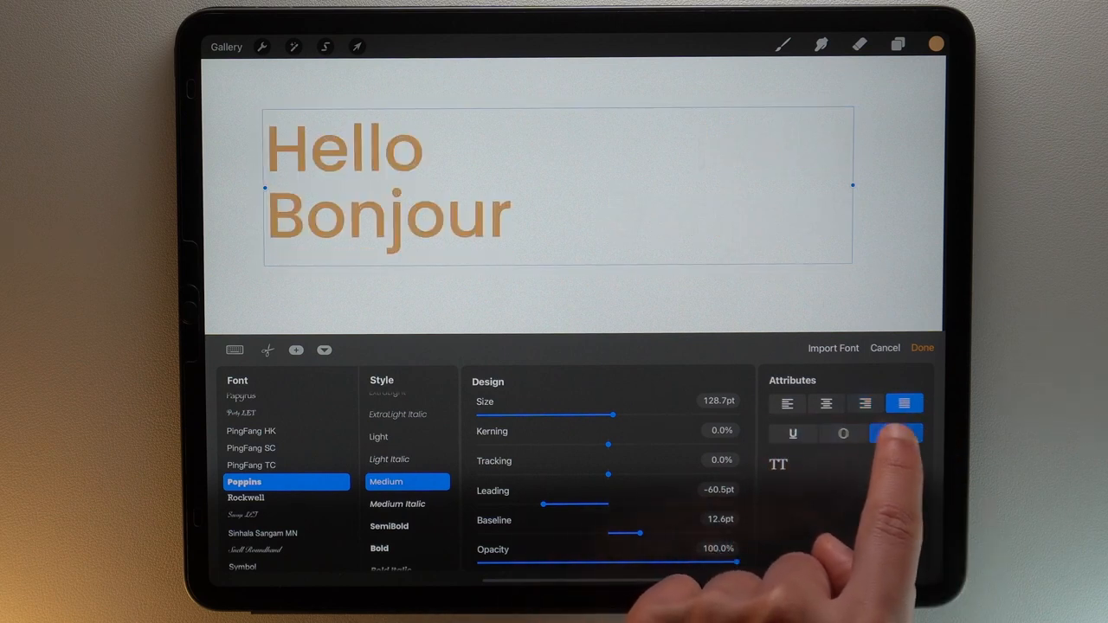
left_click(841, 433)
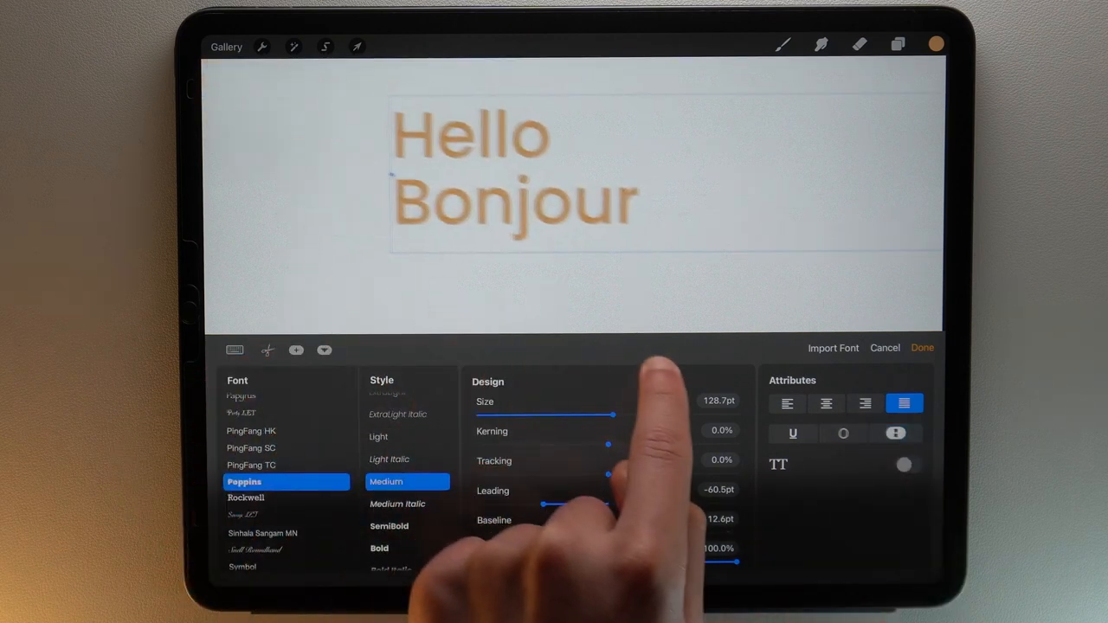
left_click(824, 403)
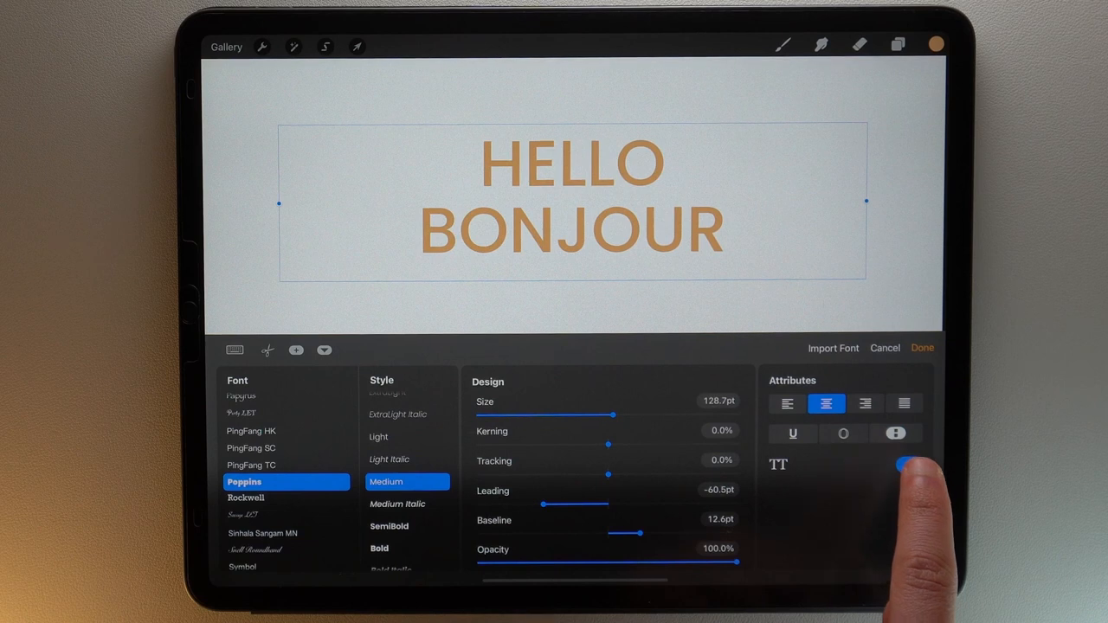
left_click(904, 464)
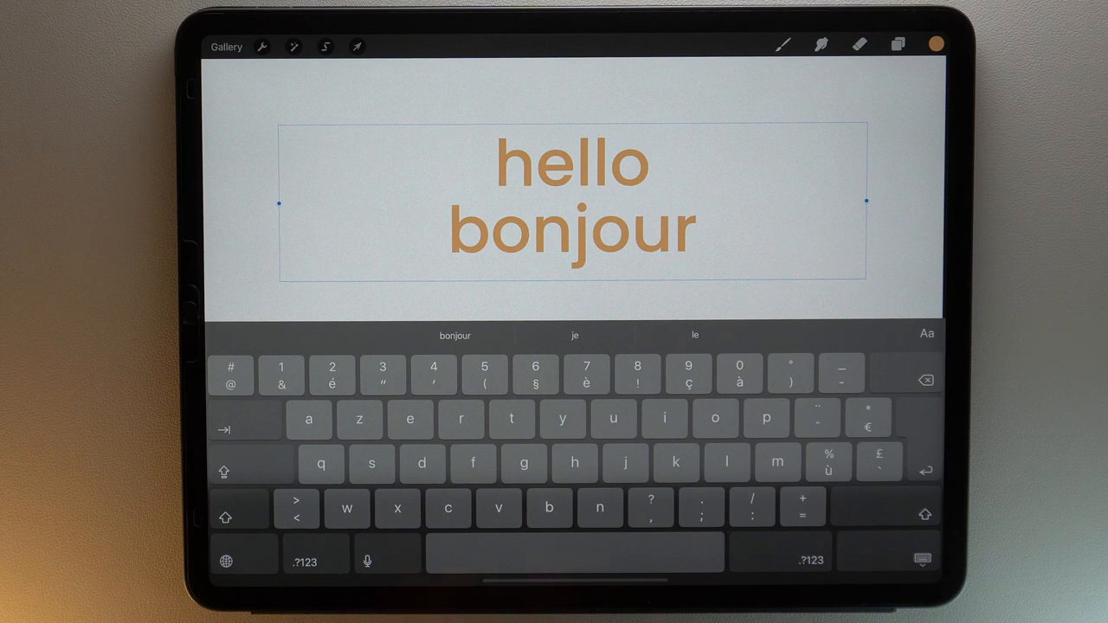
Recolour the word hello dark blue while bonjour stays orange.
double_click(572, 163)
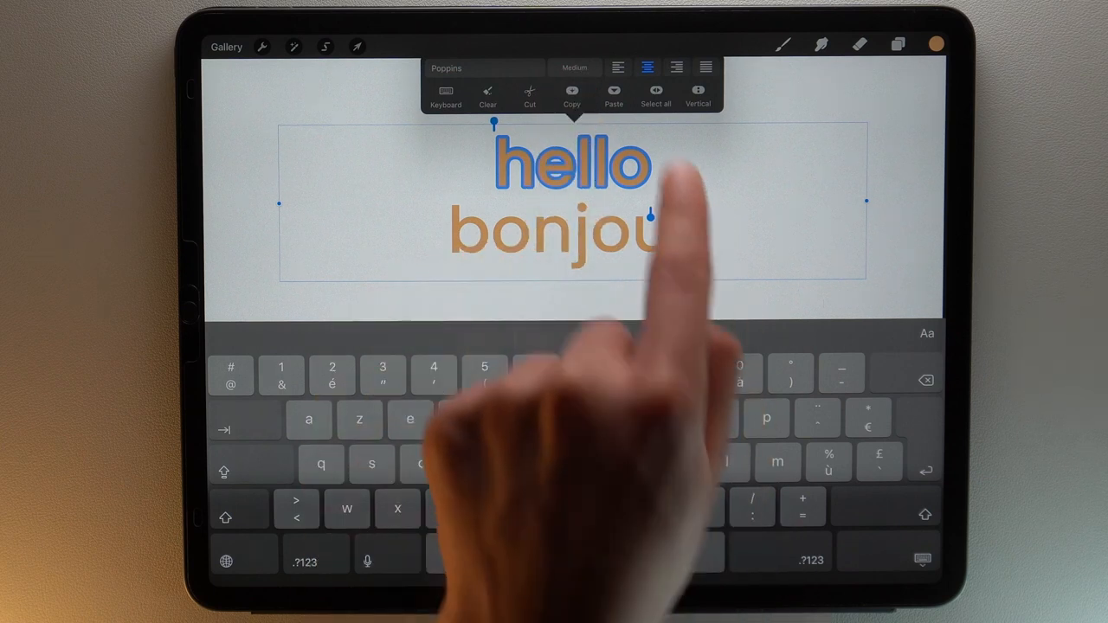
type("r")
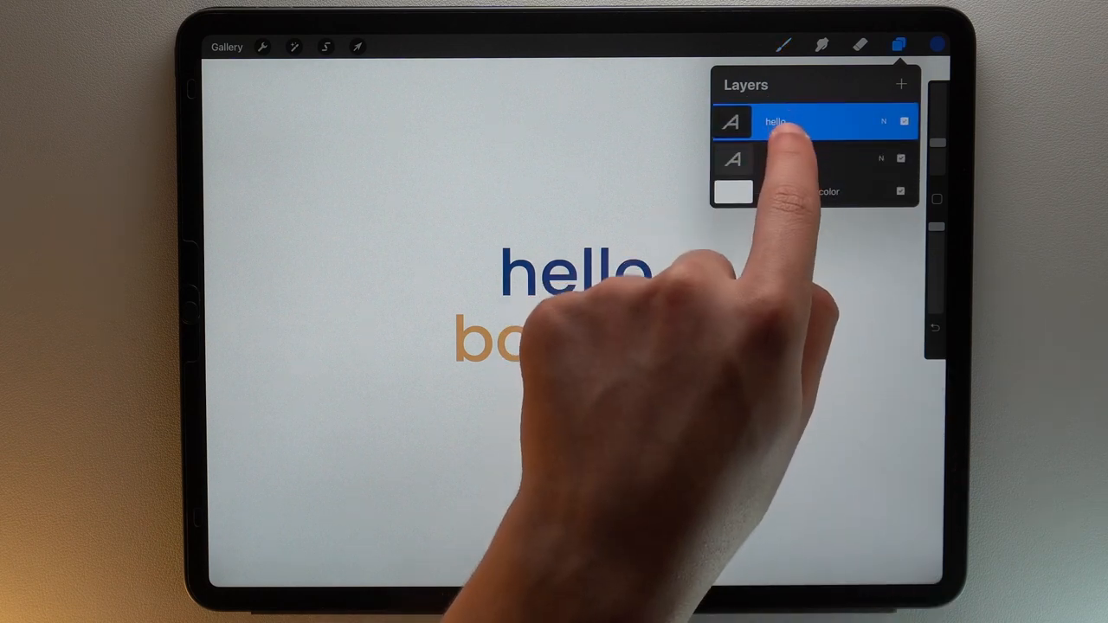
Duplicate the text layer and rasterize the top copy into a pixel layer.
left_click(813, 160)
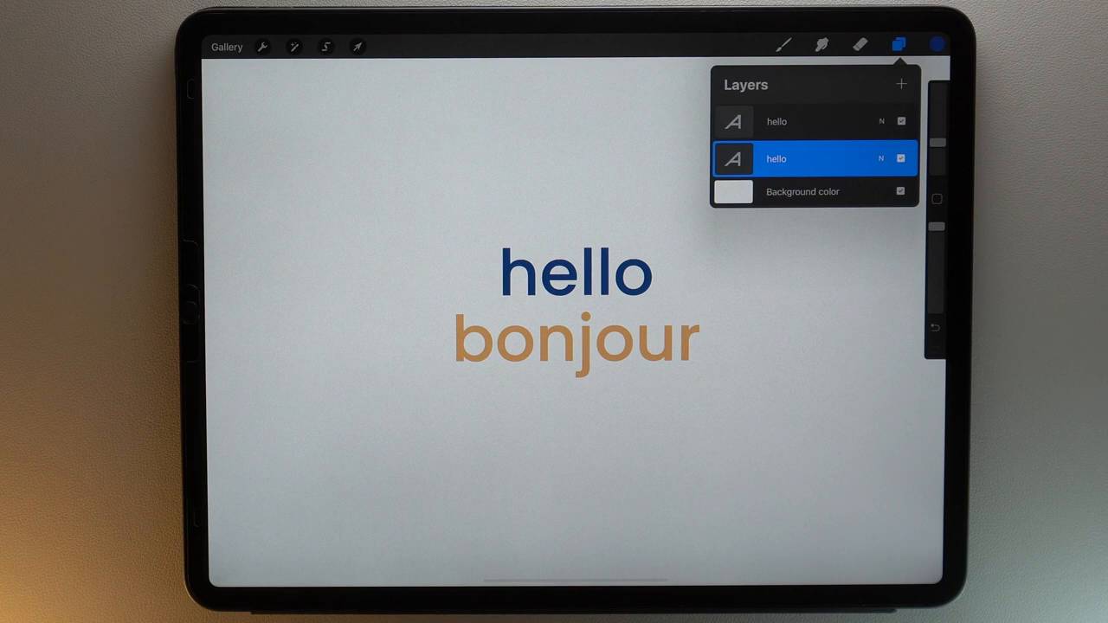
left_click(900, 159)
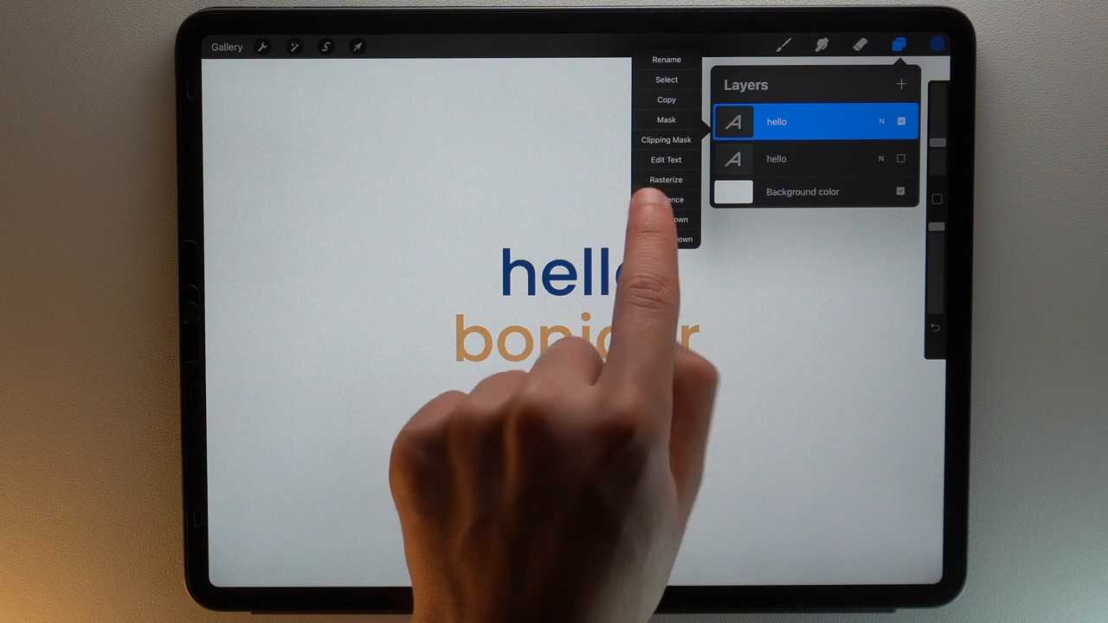
left_click(664, 179)
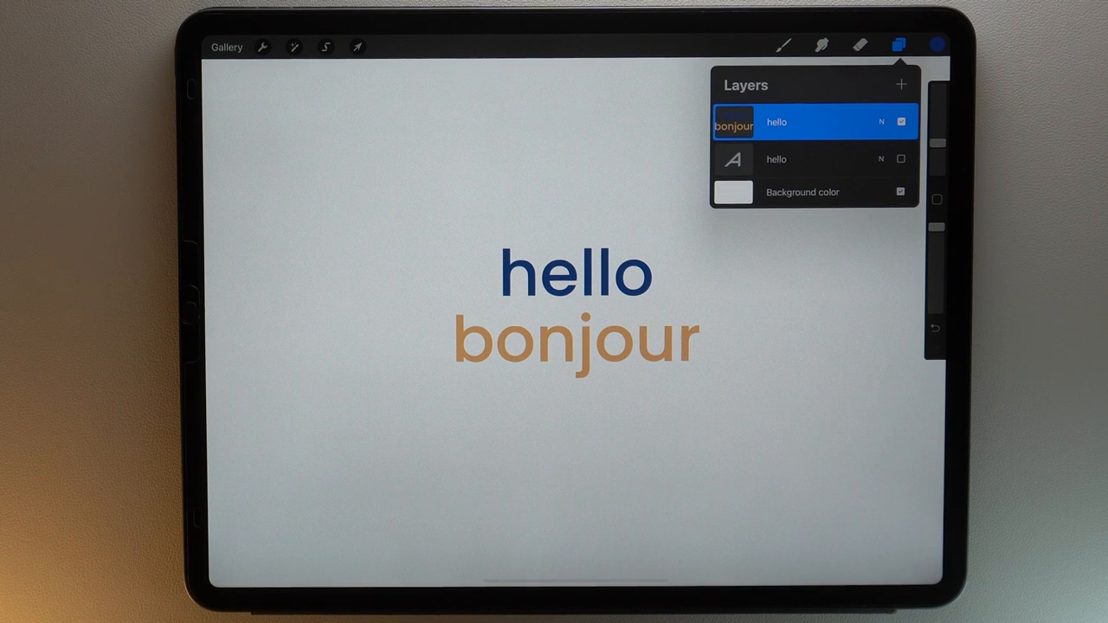
Move and resize the hello bonjour text with Transform, leaving the canvas blank.
left_click(813, 159)
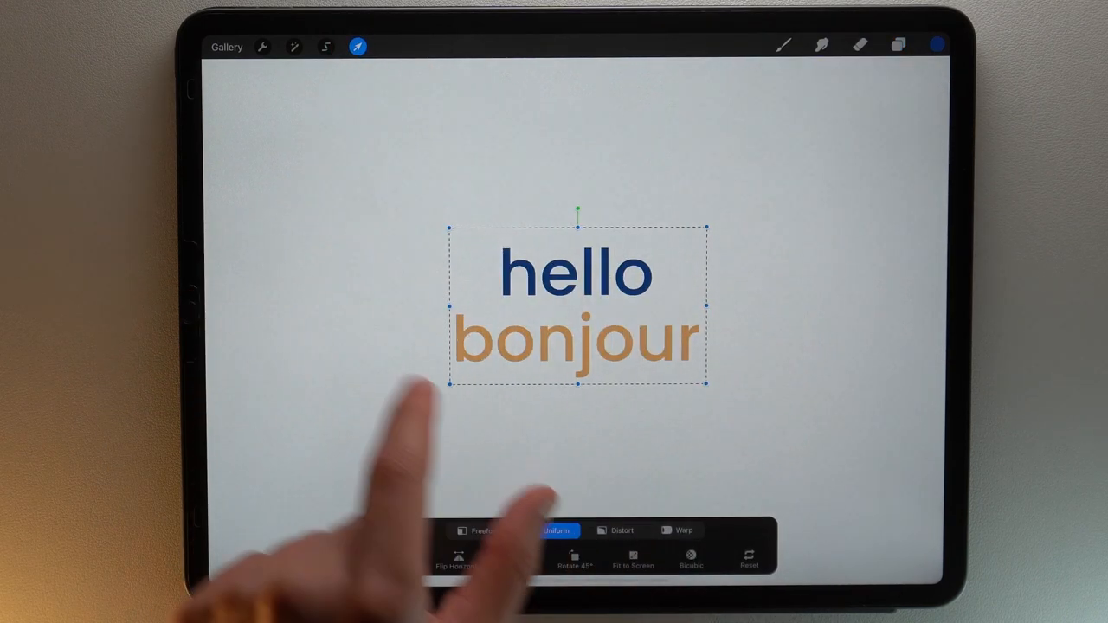
left_click_drag(575, 308, 326, 312)
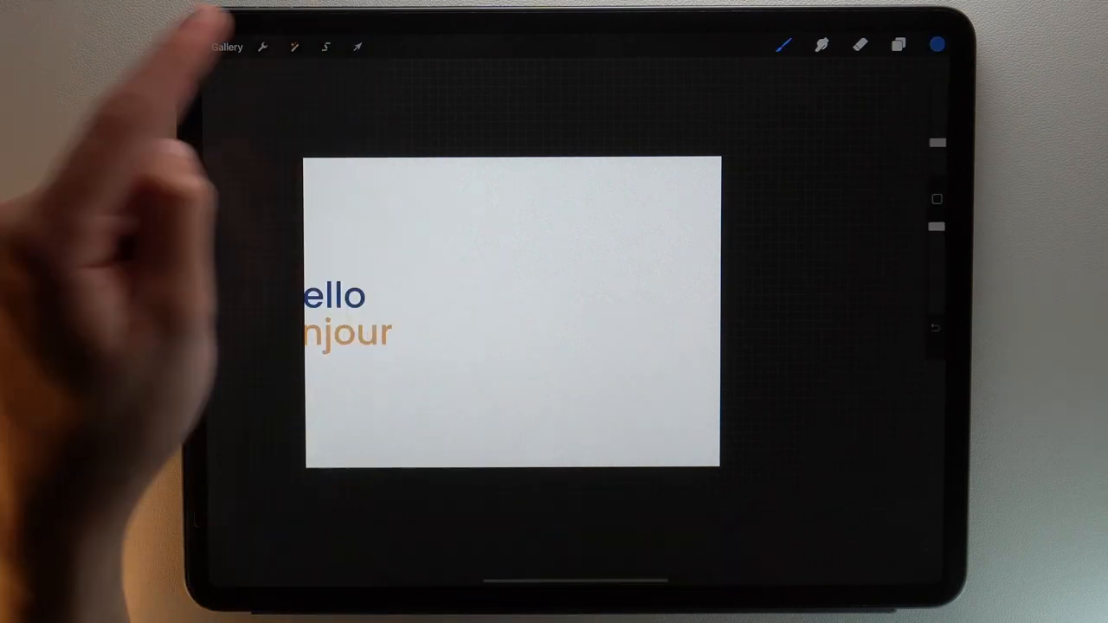
left_click(357, 47)
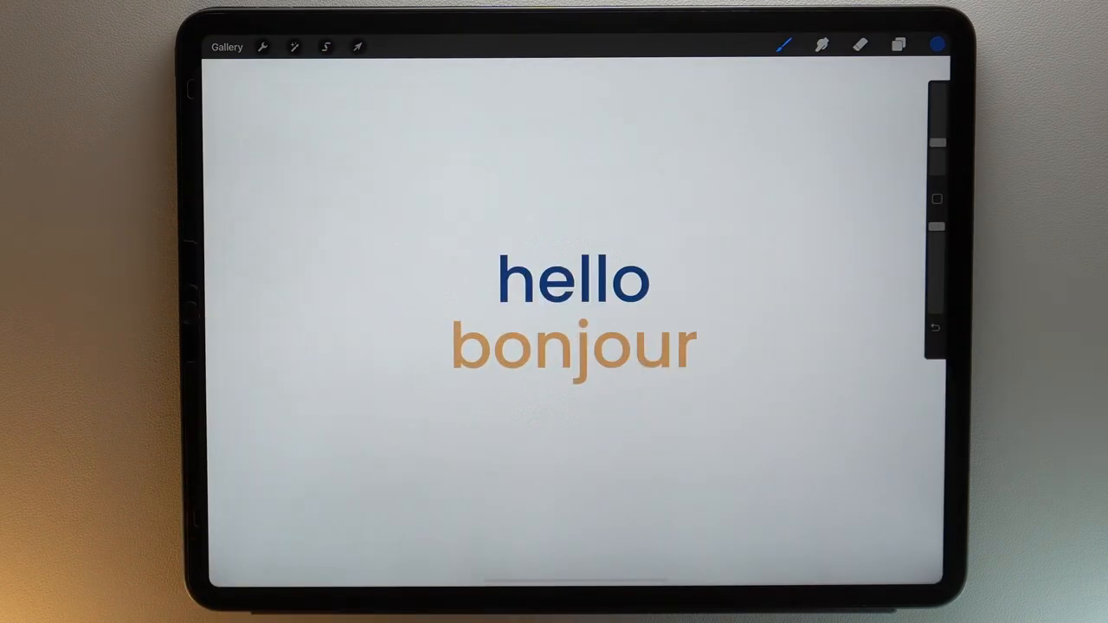
left_click(357, 47)
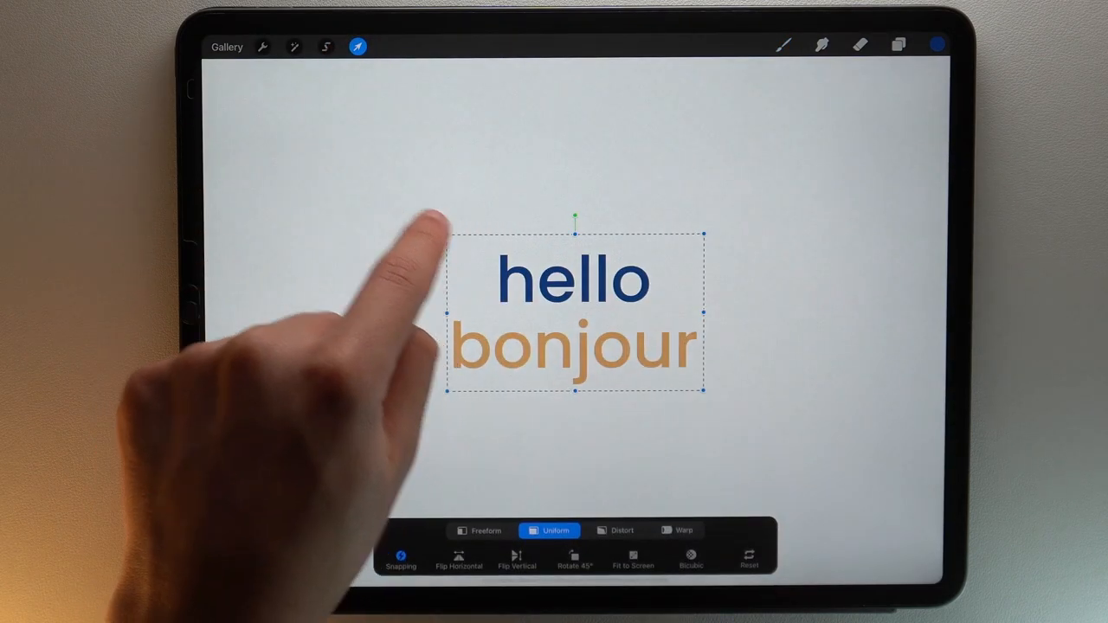
left_click_drag(702, 391, 869, 488)
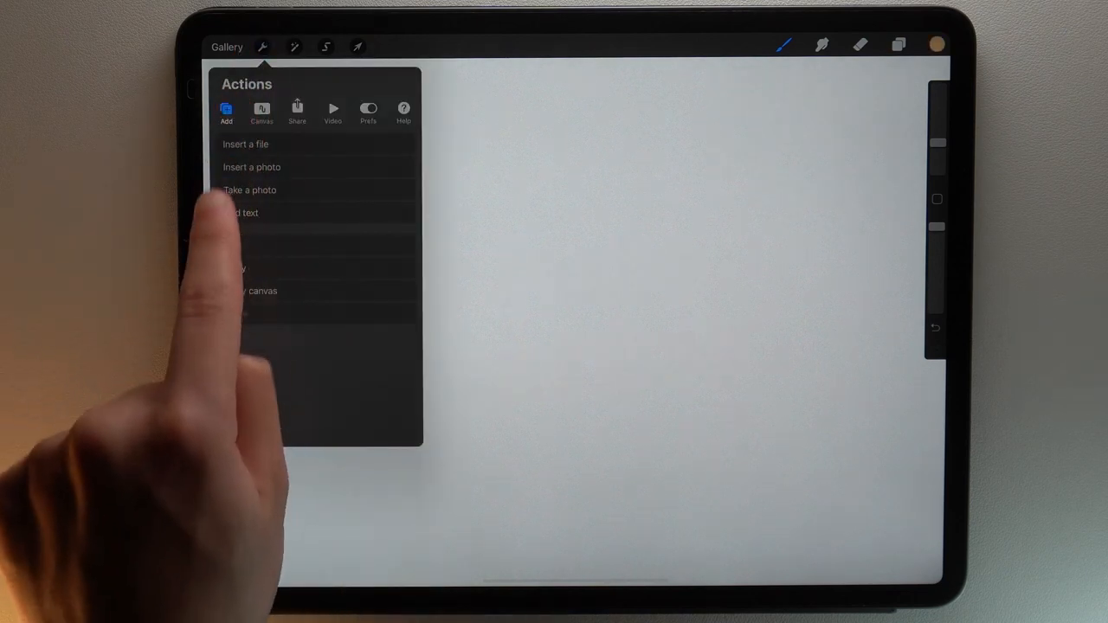
Add a new Bonjour text in Poppins SemiBold and start transforming it.
left_click(244, 211)
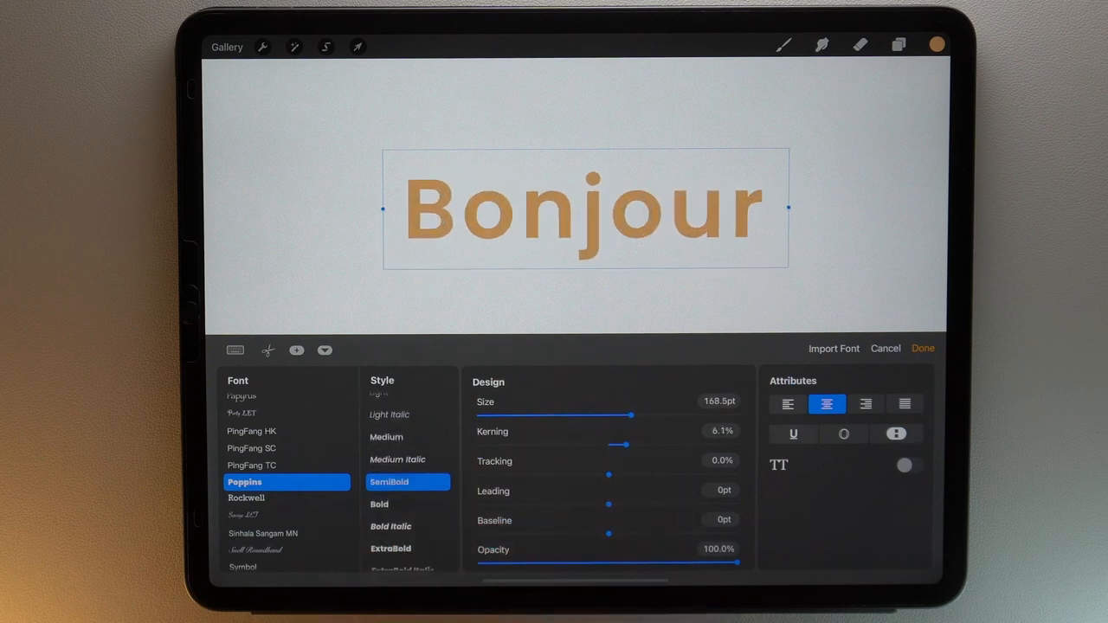
left_click(922, 348)
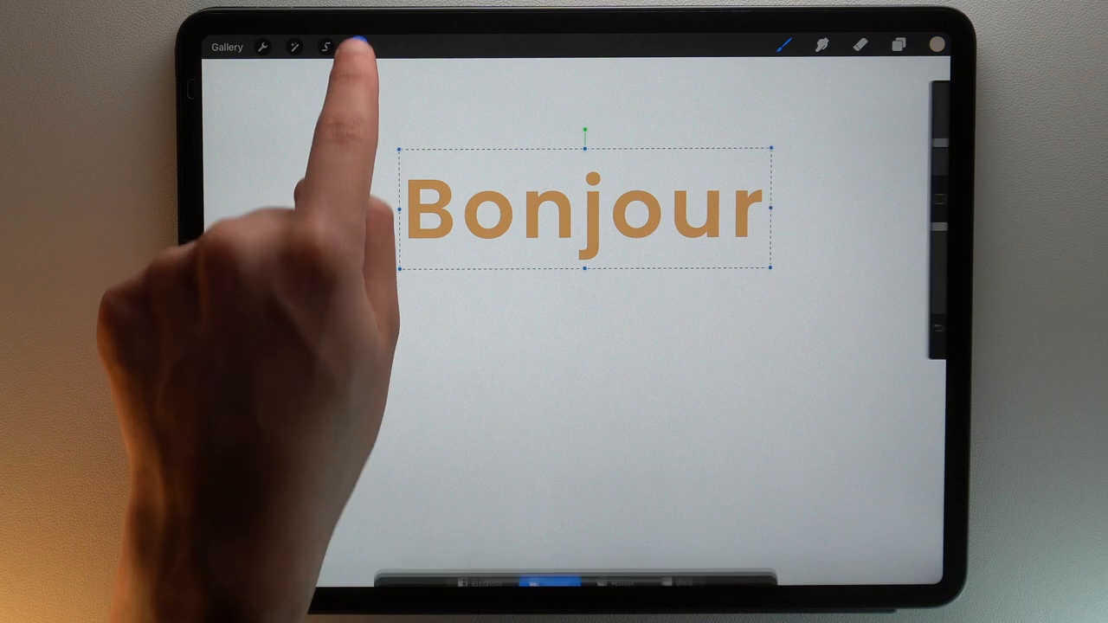